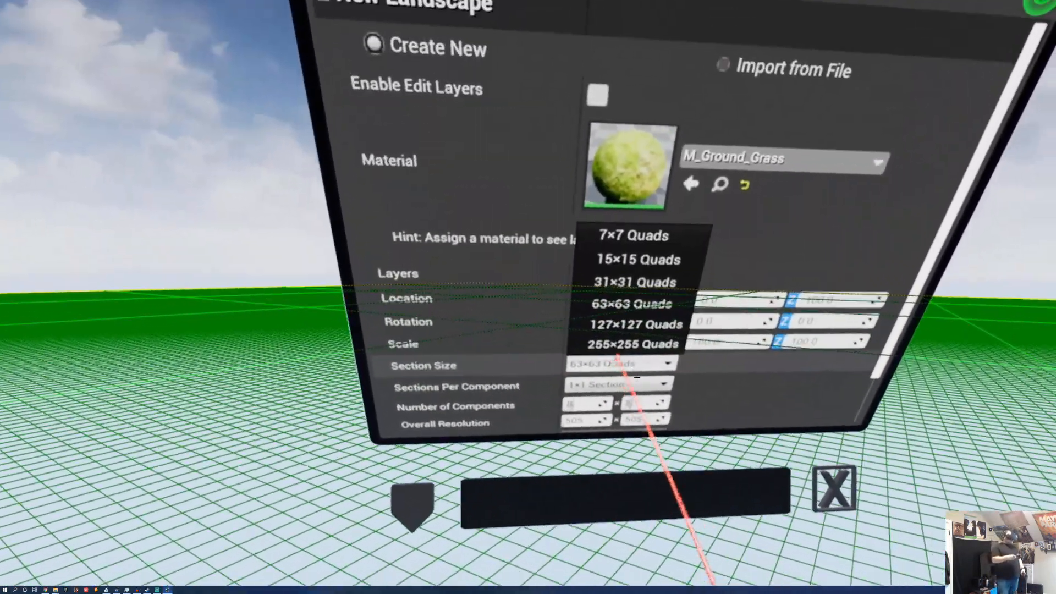
# Choose a Section Size quad option for the new M_Ground_Grass landscape
pyautogui.click(629, 282)
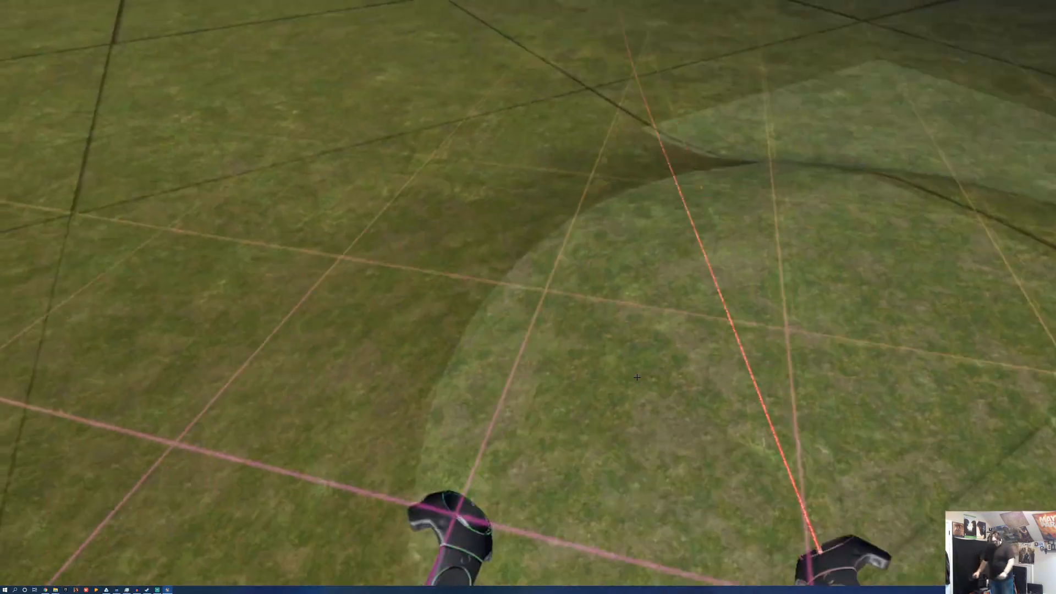
pyautogui.moveTo(636, 377)
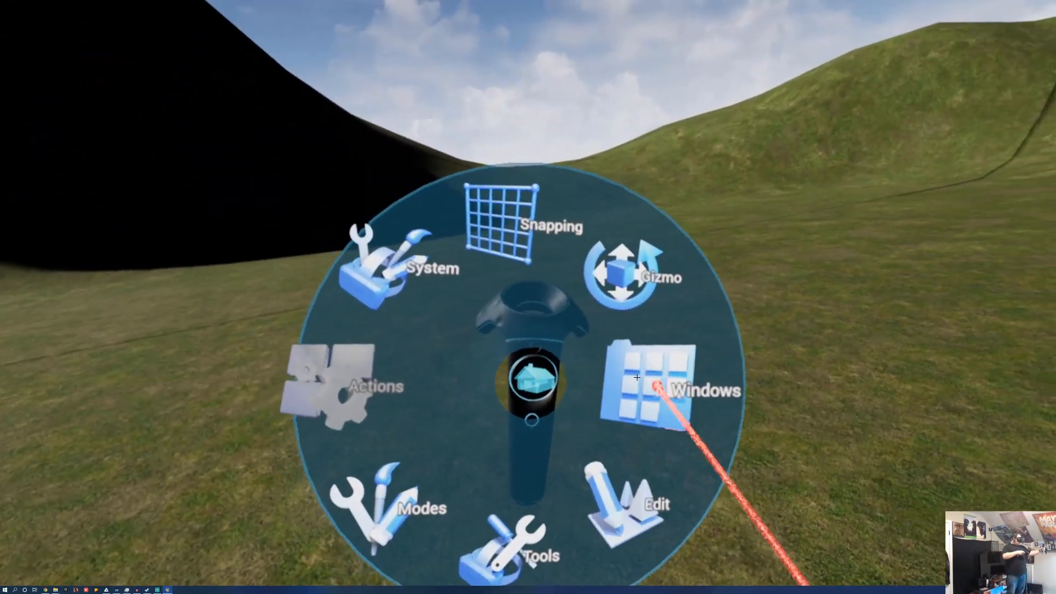
# Show the Content Browser at Content > ForestCollection2 > Meshes with the beech tree meshes
pyautogui.click(644, 391)
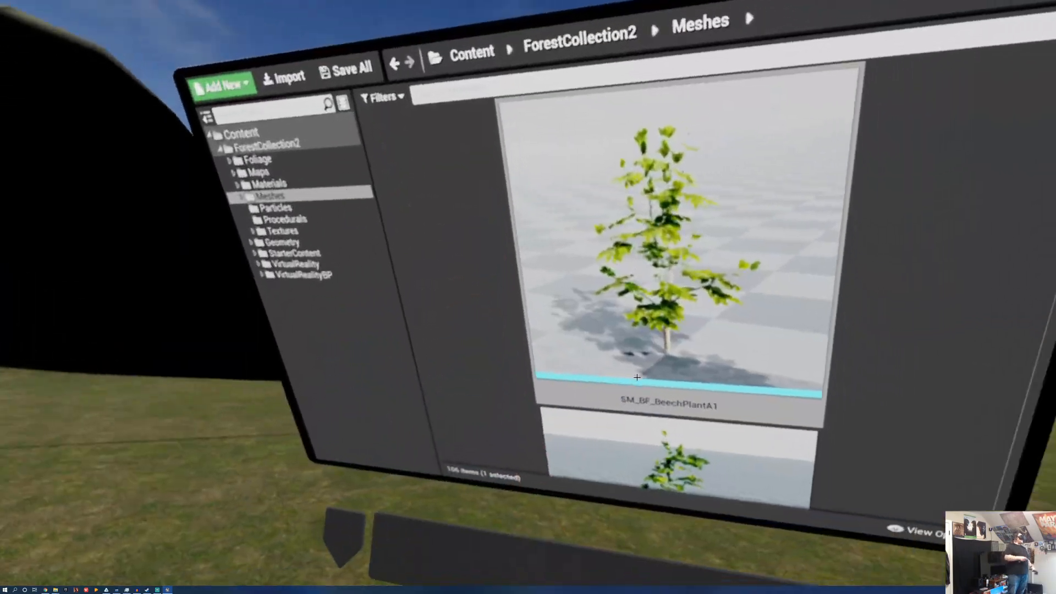